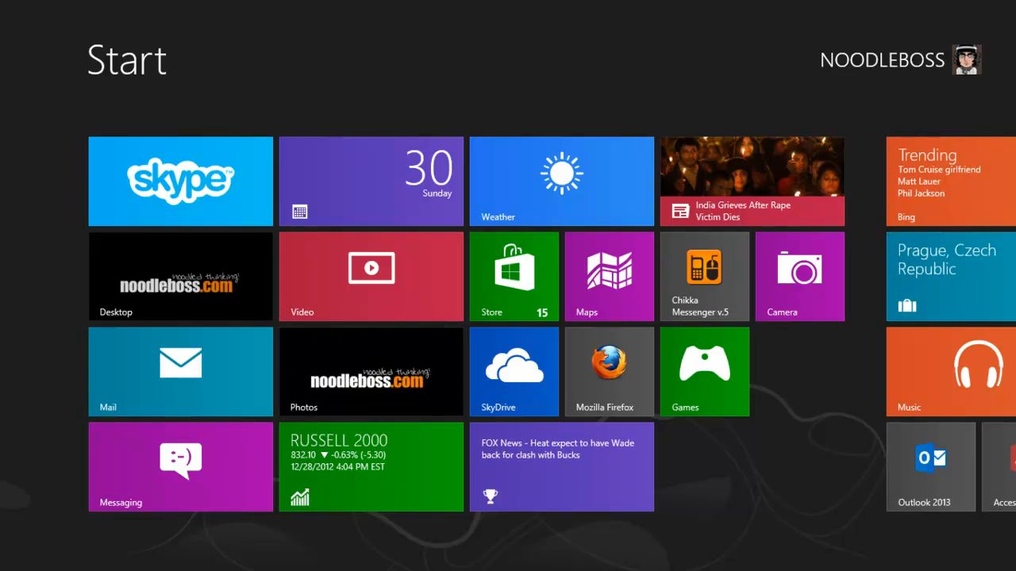
Scroll through the Start screen tiles and launch the Store app
scroll("right", 3)
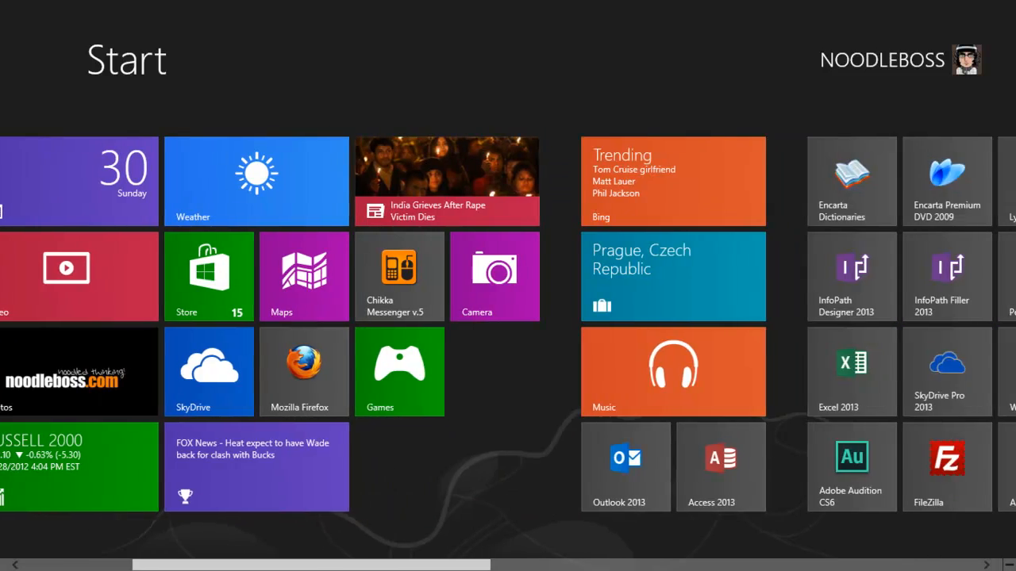
scroll("left", 3)
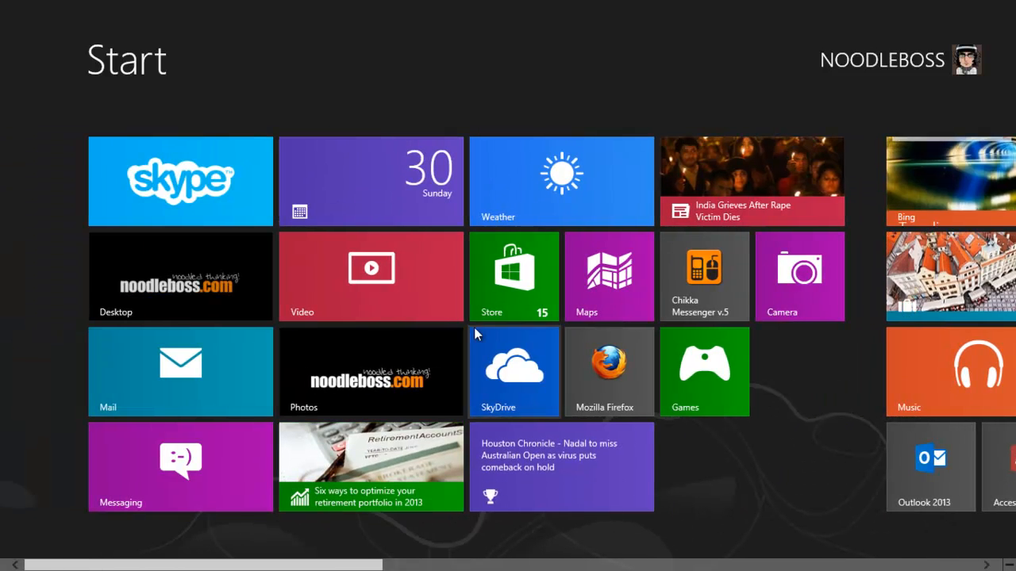
mouse_move(528, 302)
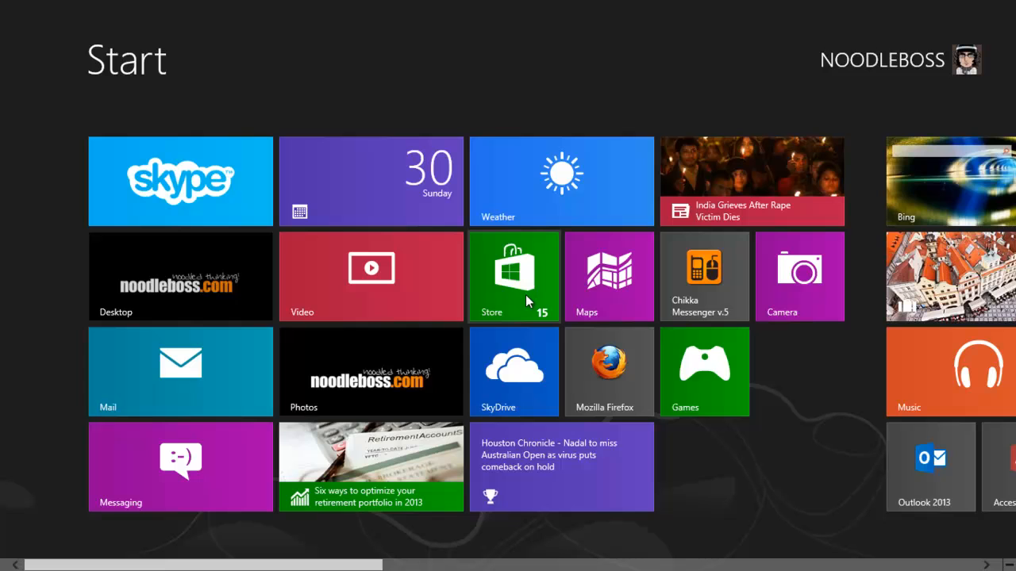
left_click(514, 275)
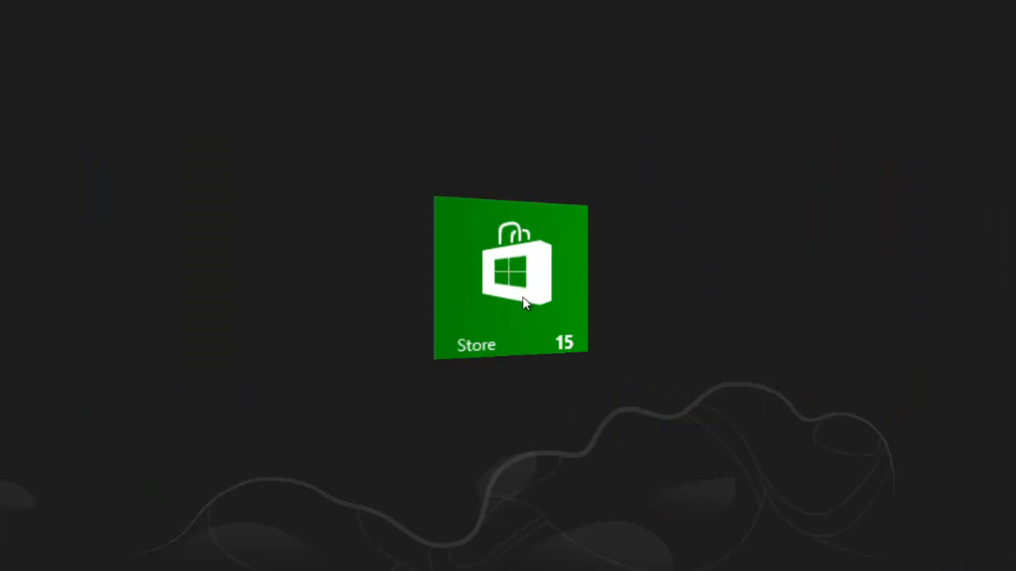
Browse the Store's Social, Music & Video, Productivity and News & Weather categories
left_click(510, 278)
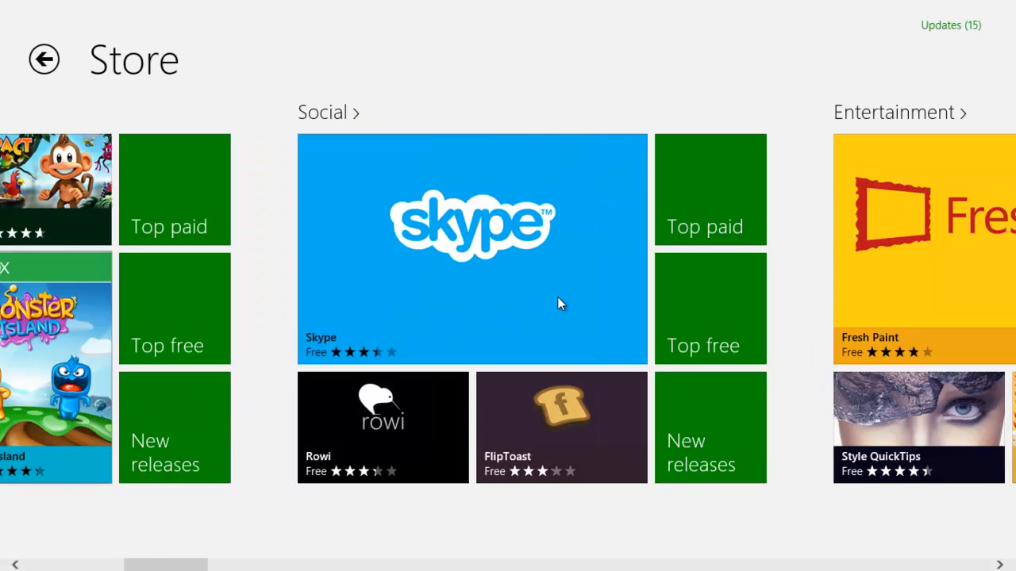
scroll("right", 3)
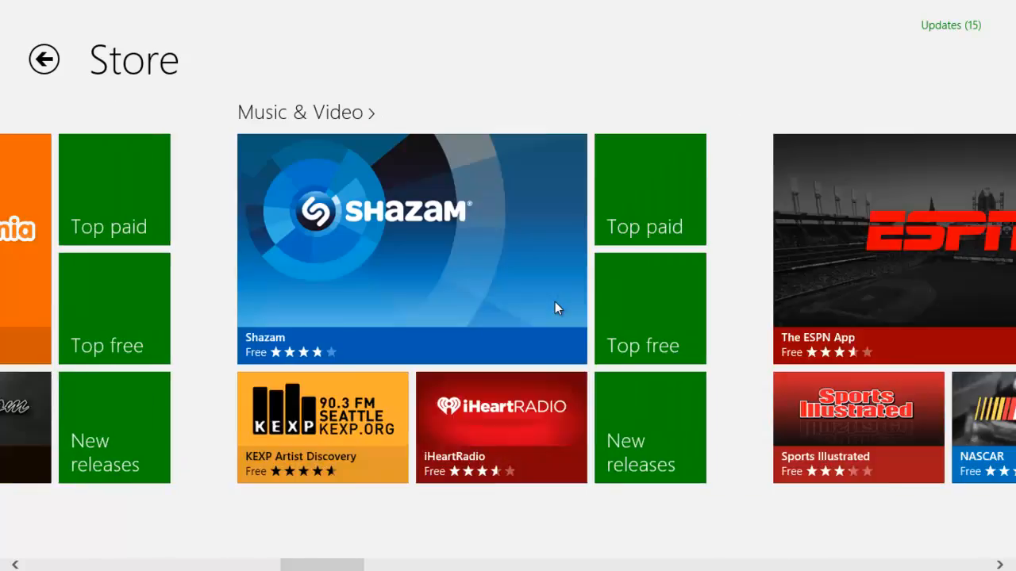
scroll("right", 3)
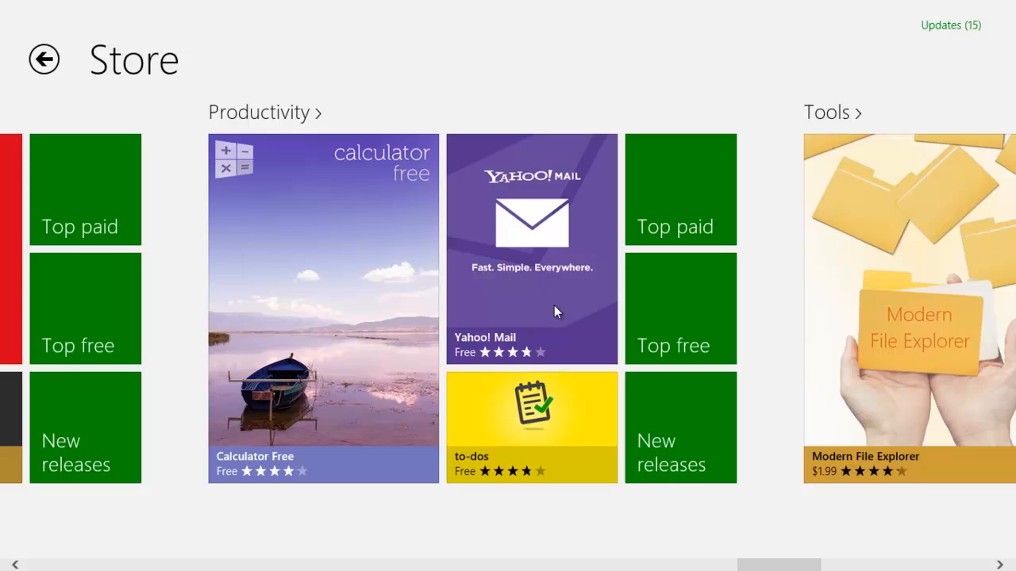
scroll("right", 3)
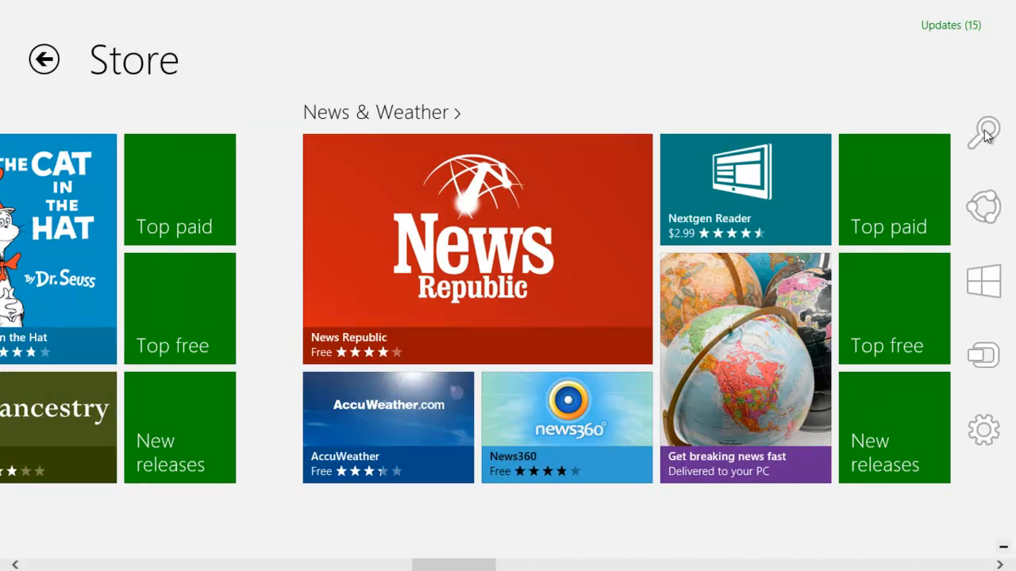
Search the Store for 'avast' and open the avast! Free Antivirus listing
left_click(982, 131)
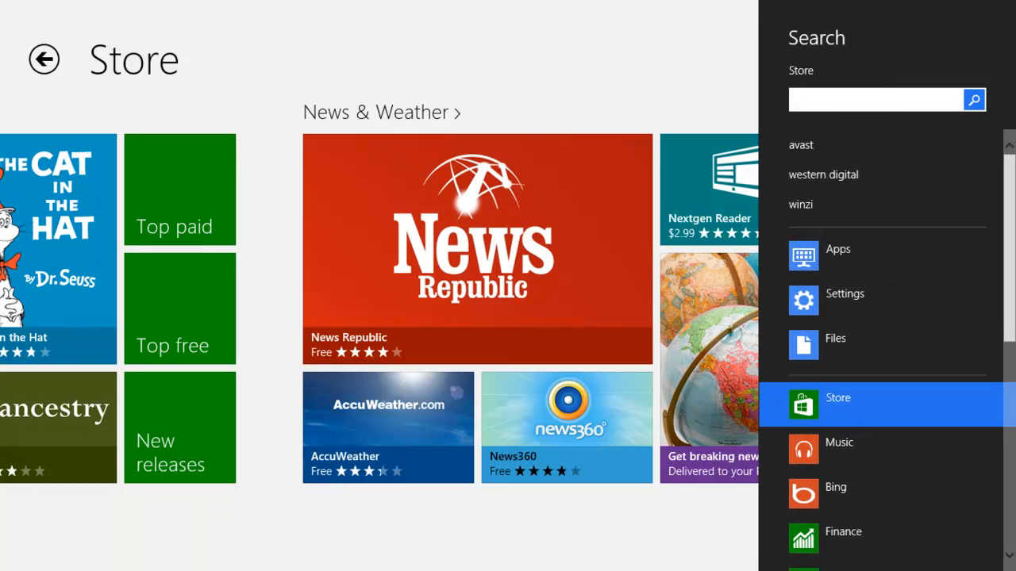
left_click(801, 144)
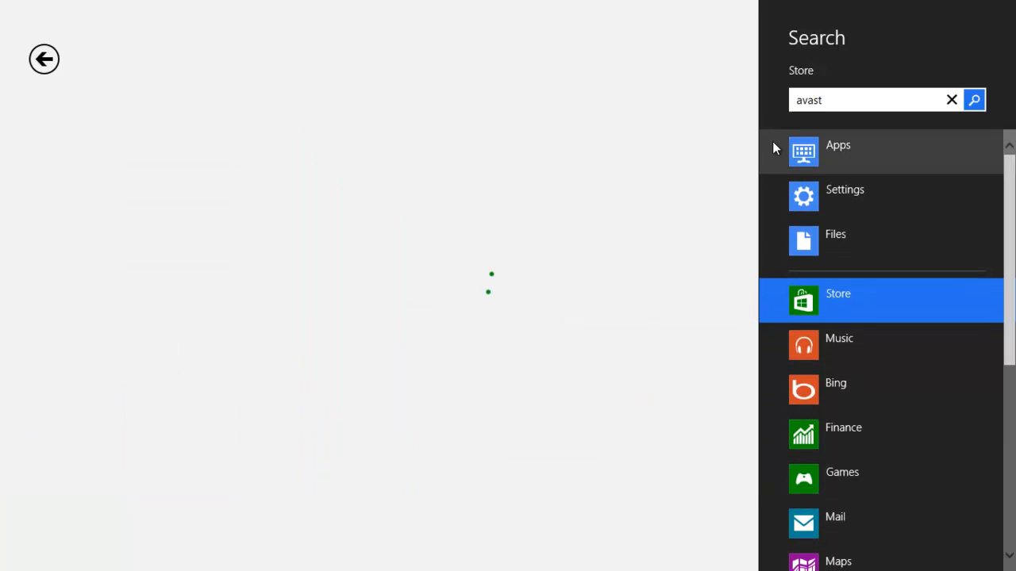
left_click(974, 100)
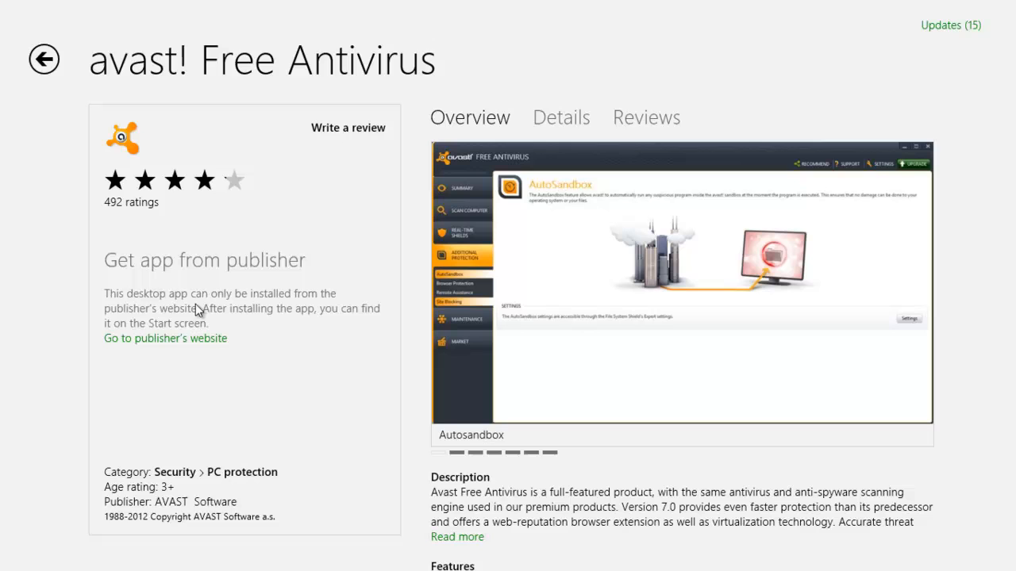
mouse_move(178, 378)
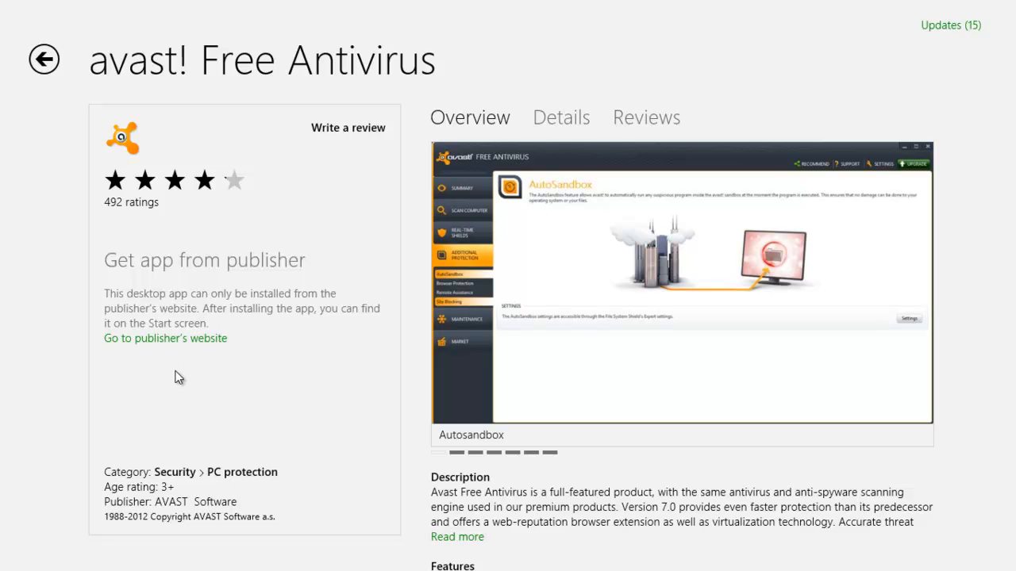
mouse_move(166, 338)
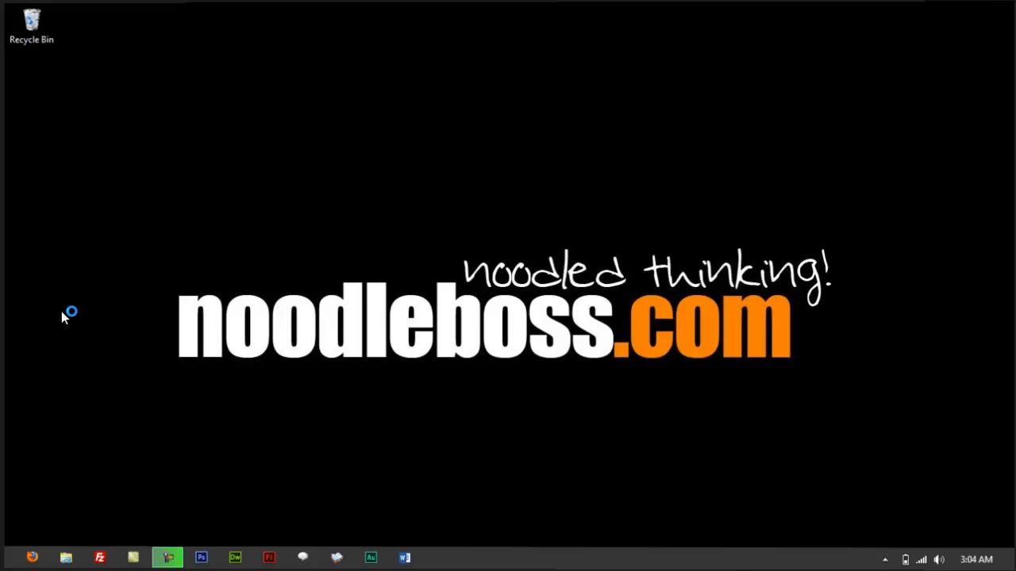
Load avast's thank-you page until the avast_free_antivirus_setup.exe save prompt appears
left_click(31, 557)
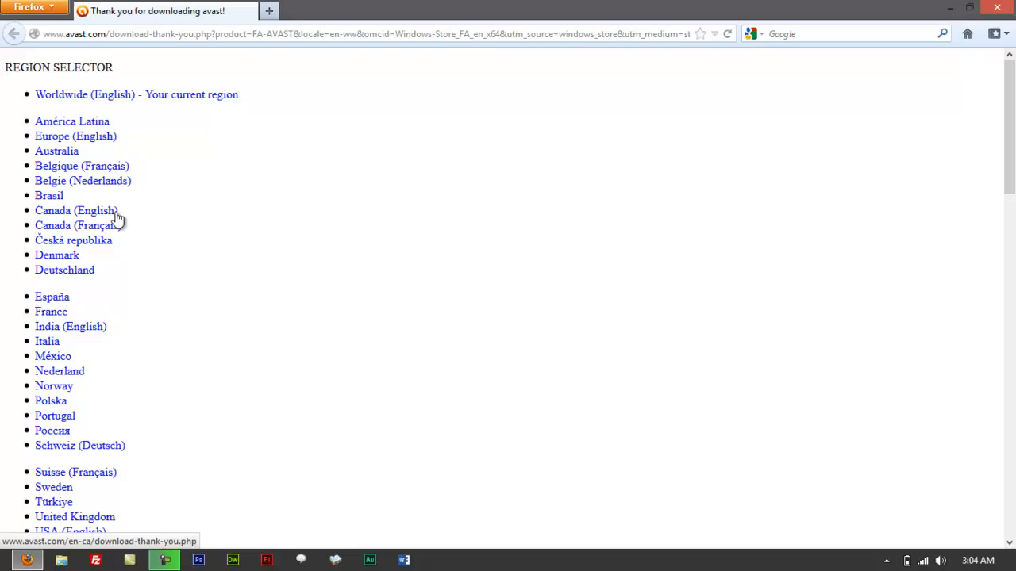
scroll("down", 3)
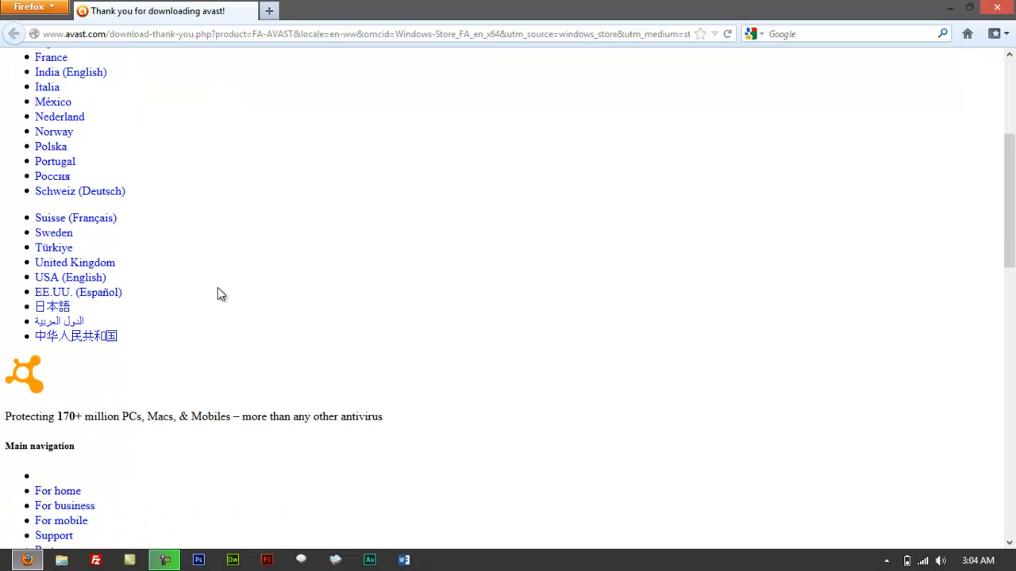
scroll("up", 3)
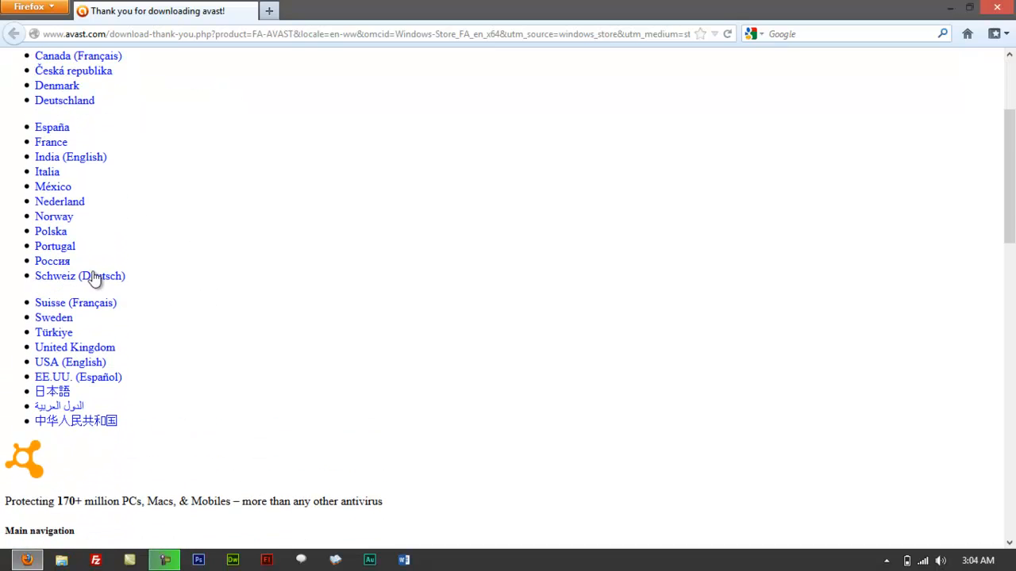
mouse_move(187, 276)
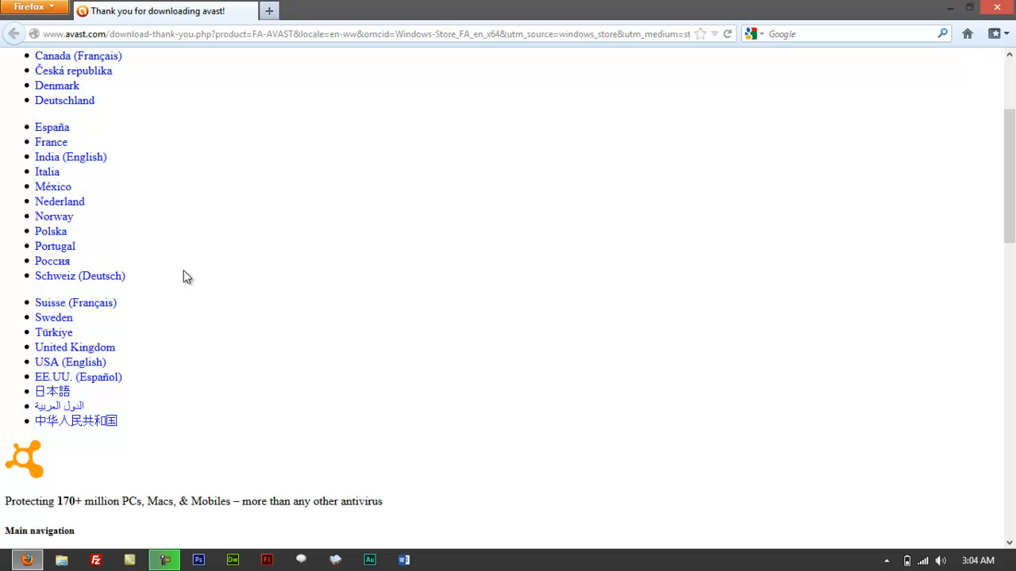
scroll("down", 3)
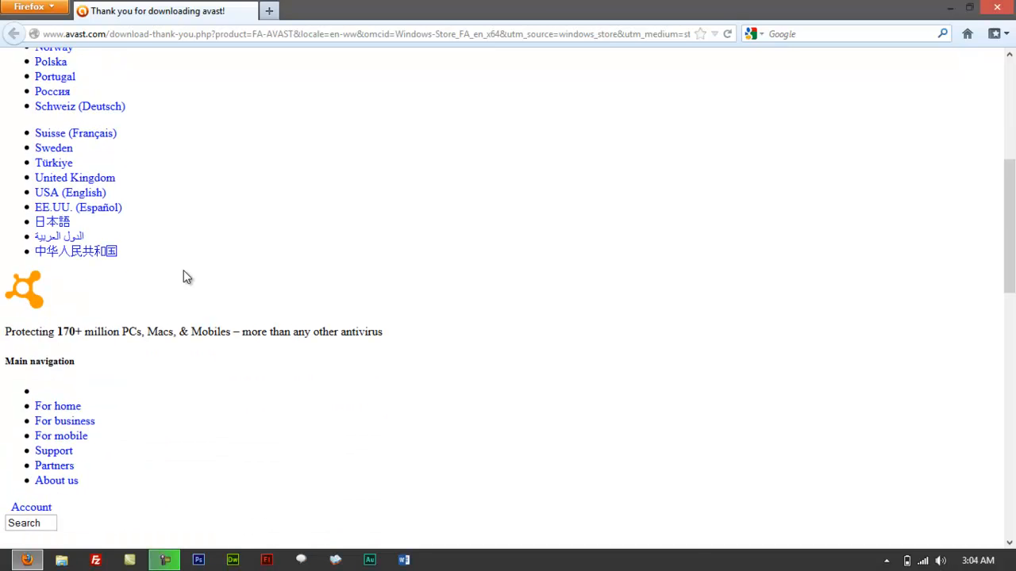
scroll("down", 3)
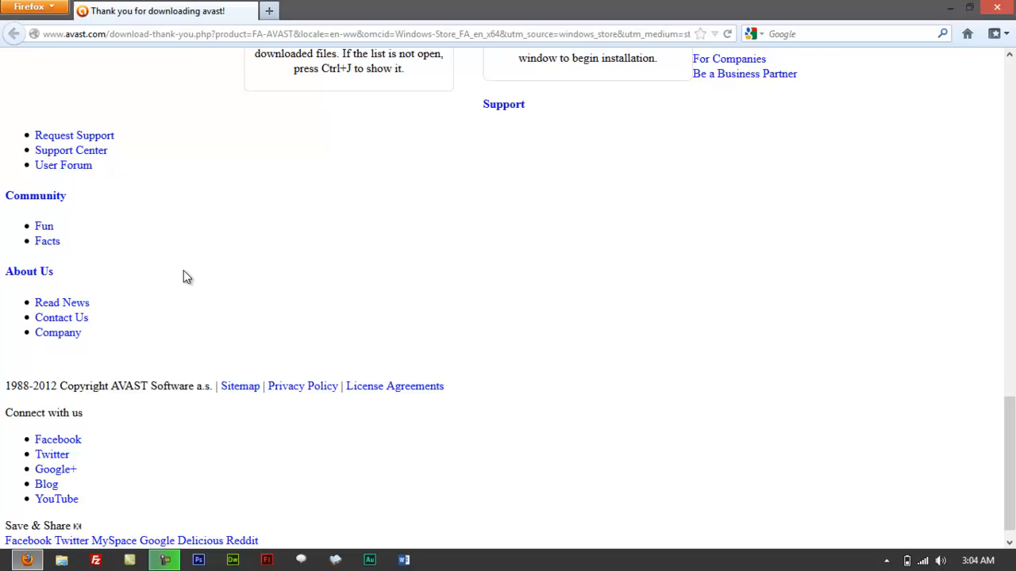
scroll("up", 3)
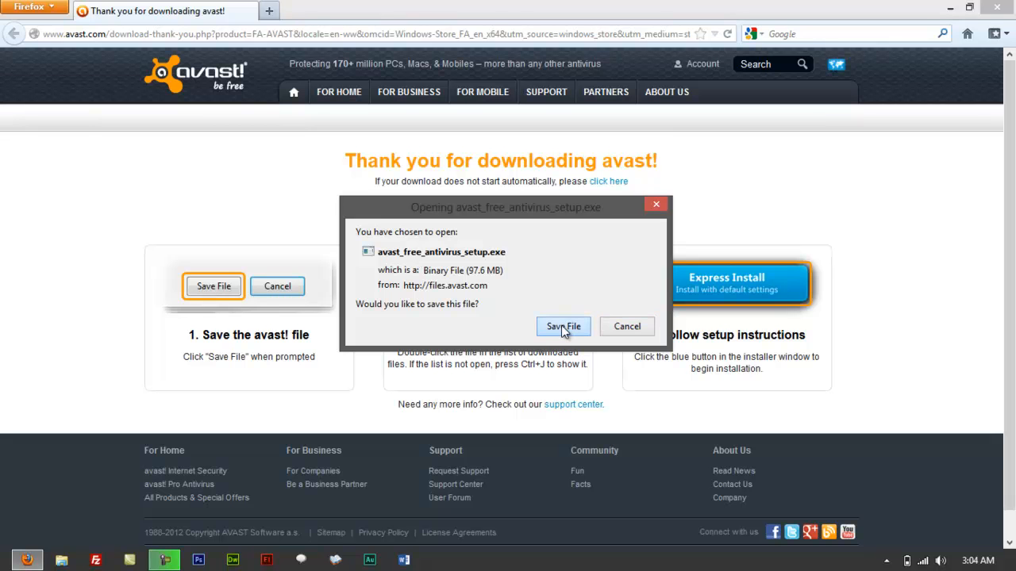
left_click(563, 326)
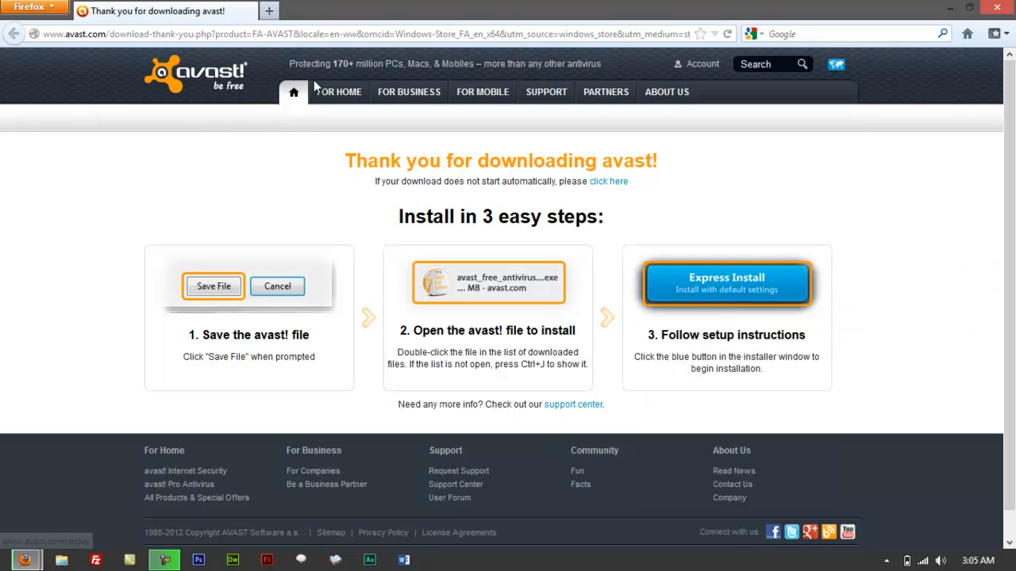
mouse_move(802, 282)
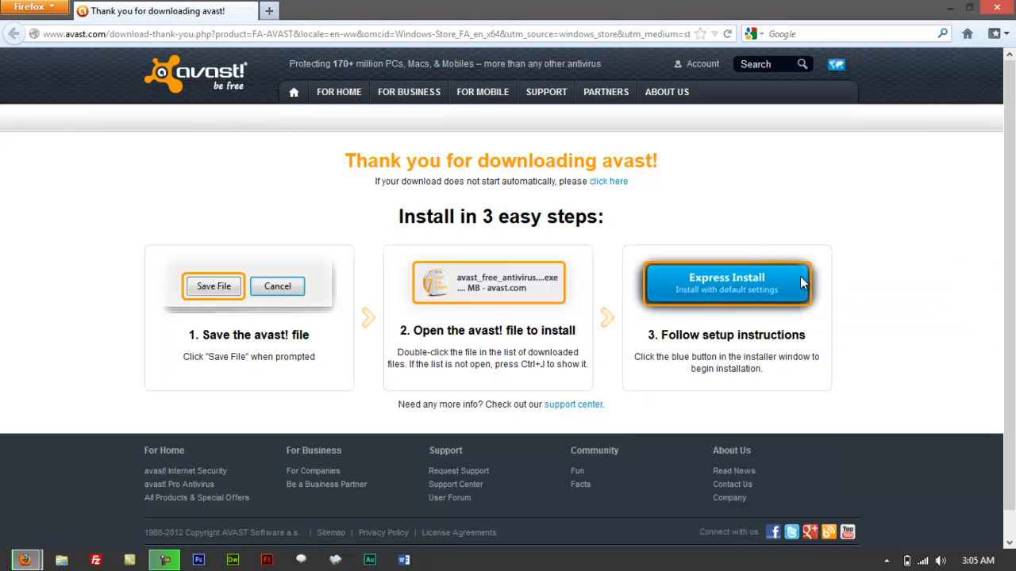
mouse_move(875, 365)
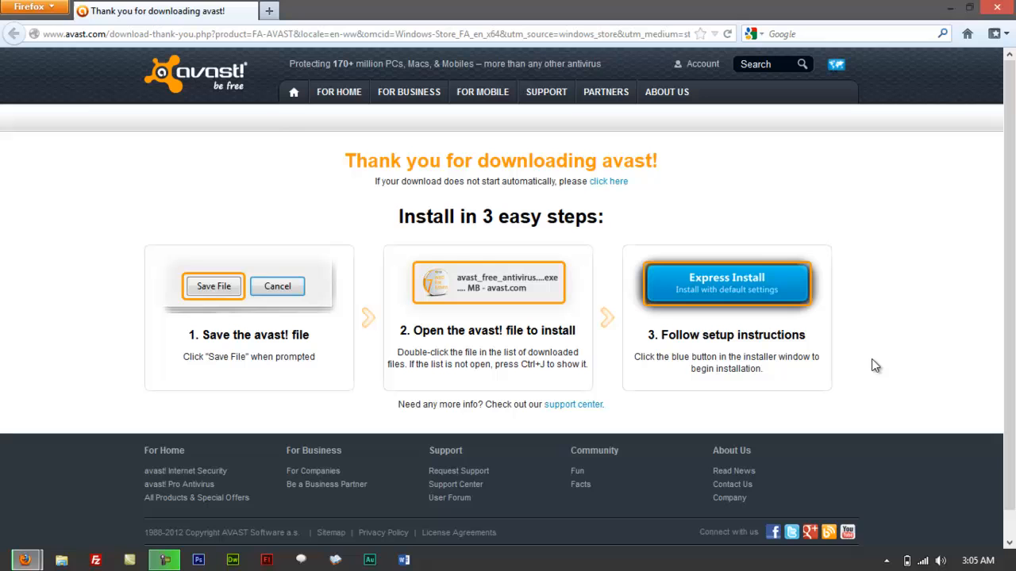
mouse_move(872, 368)
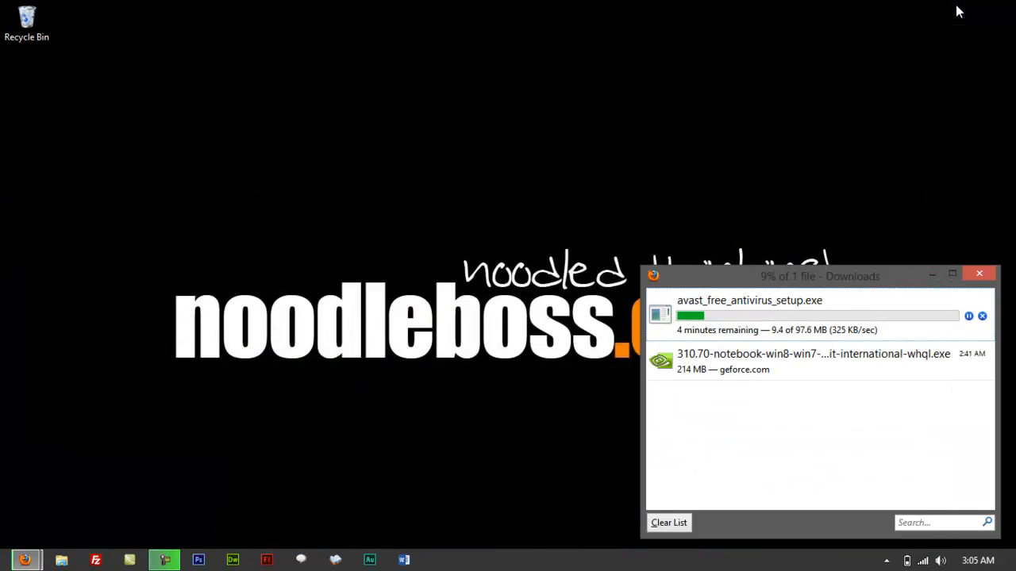
Move the Firefox Downloads window aside while avast_free_antivirus_setup.exe downloads
left_click_drag(820, 276, 666, 243)
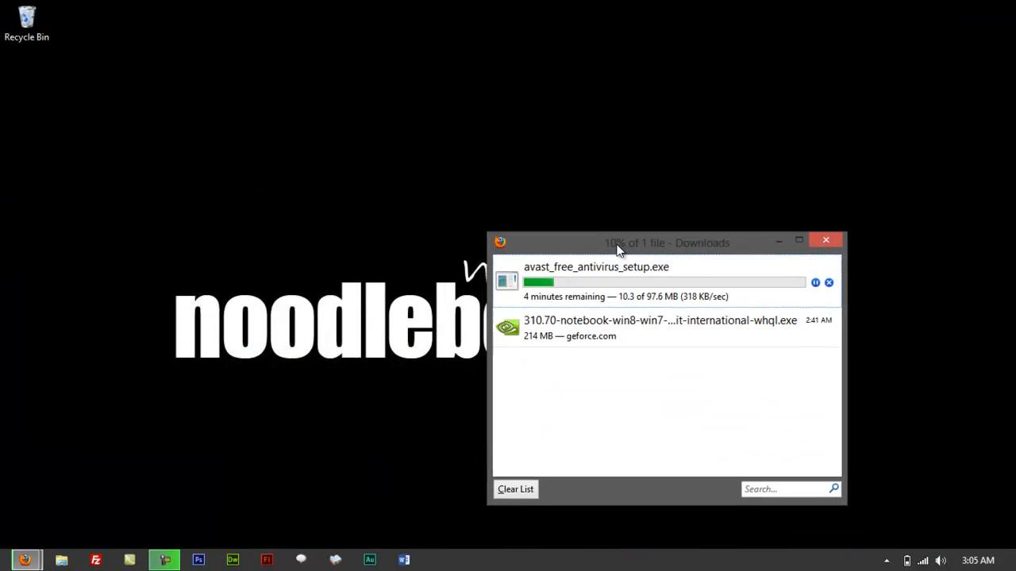
left_click_drag(666, 243, 699, 220)
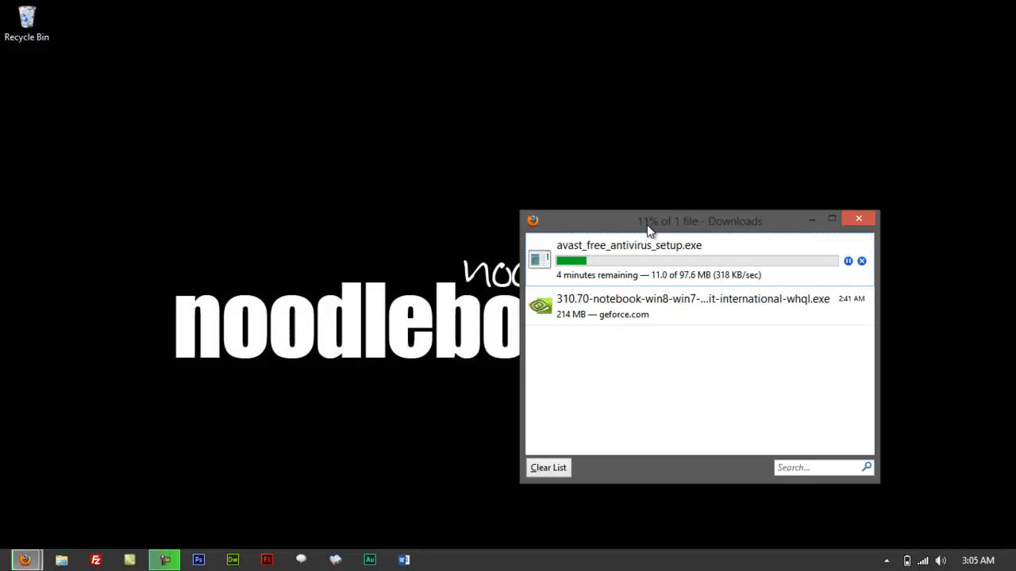
left_click_drag(698, 221, 793, 266)
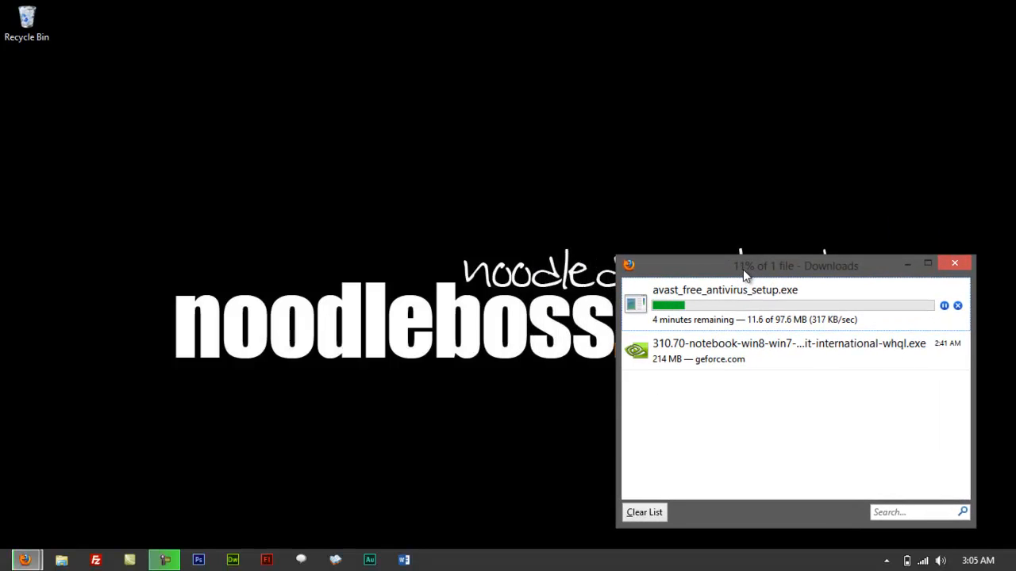
left_click_drag(793, 266, 808, 269)
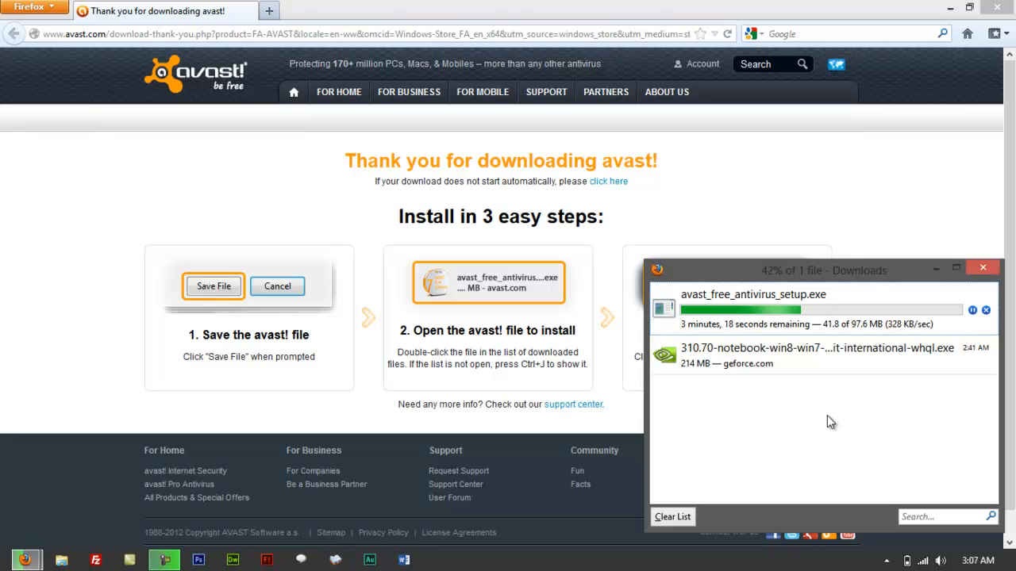
mouse_move(502, 422)
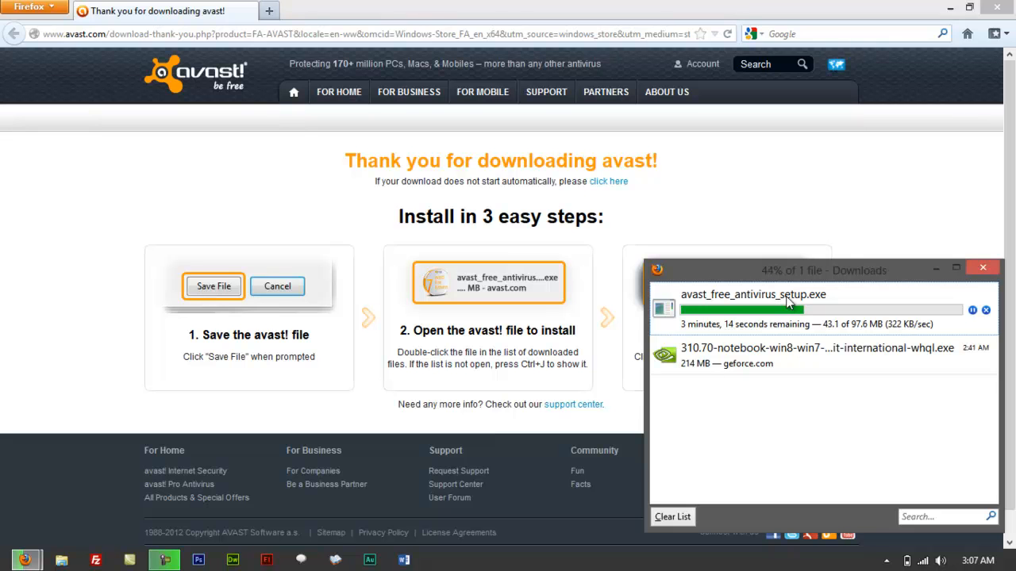
mouse_move(113, 324)
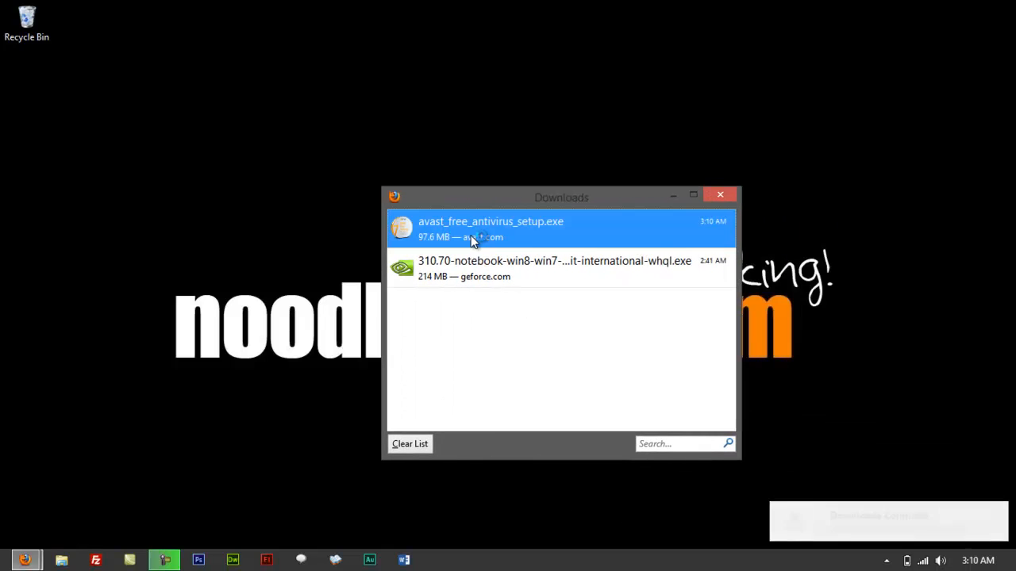
mouse_move(472, 242)
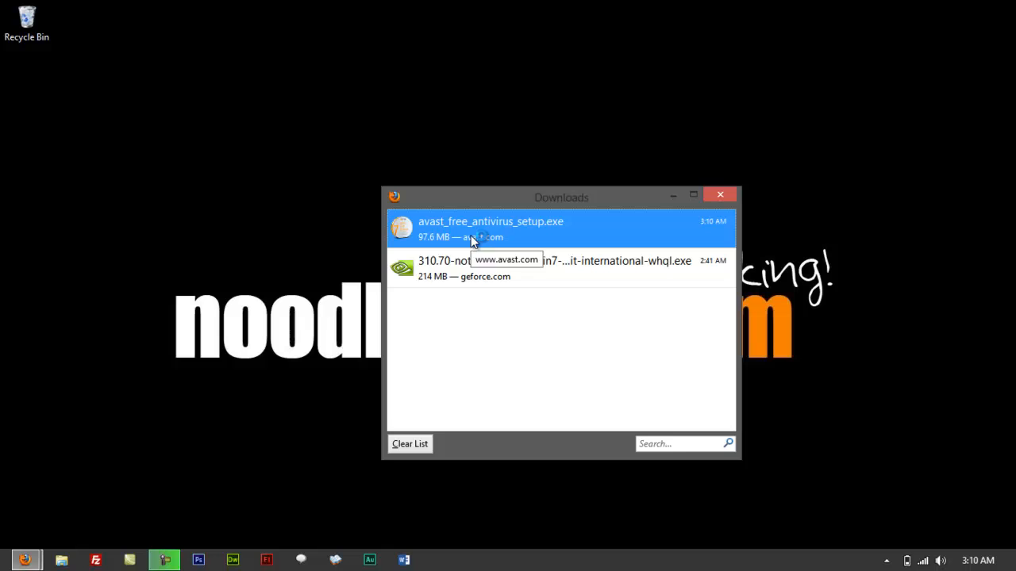
Run avast_free_antivirus_setup.exe, decline both Google Chrome offers, and choose Express Install
double_click(490, 229)
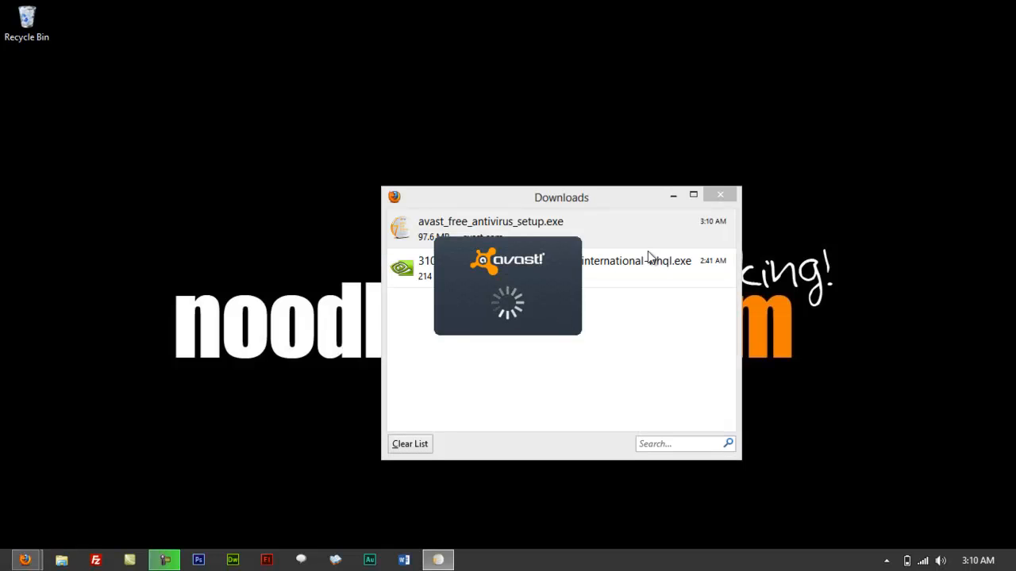
left_click(720, 195)
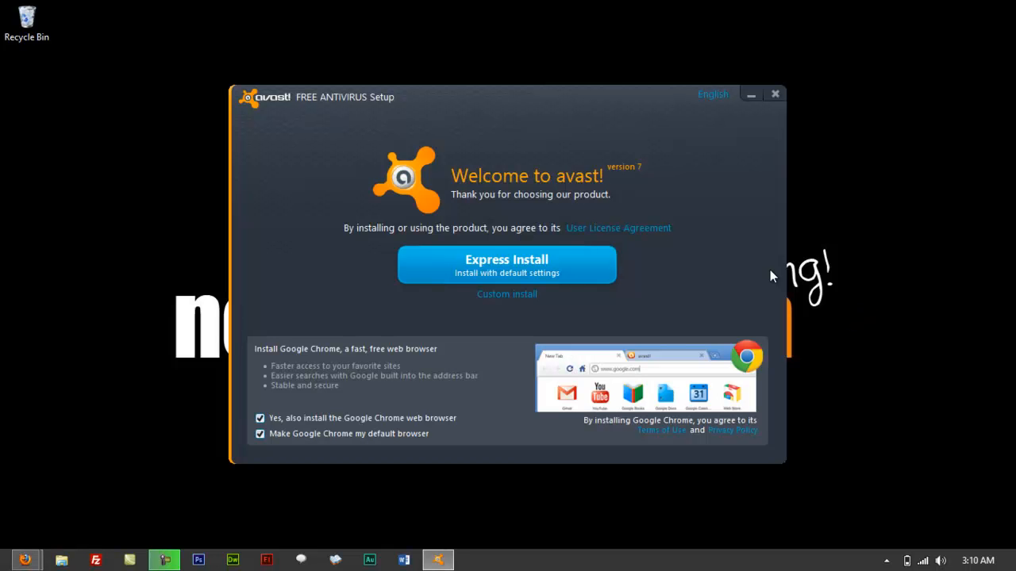
mouse_move(553, 285)
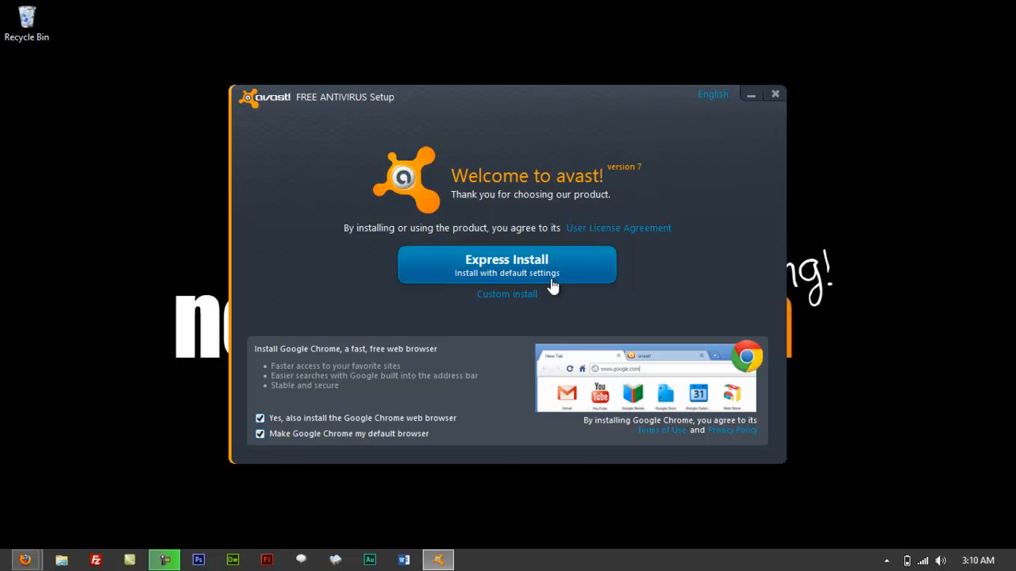
mouse_move(506, 264)
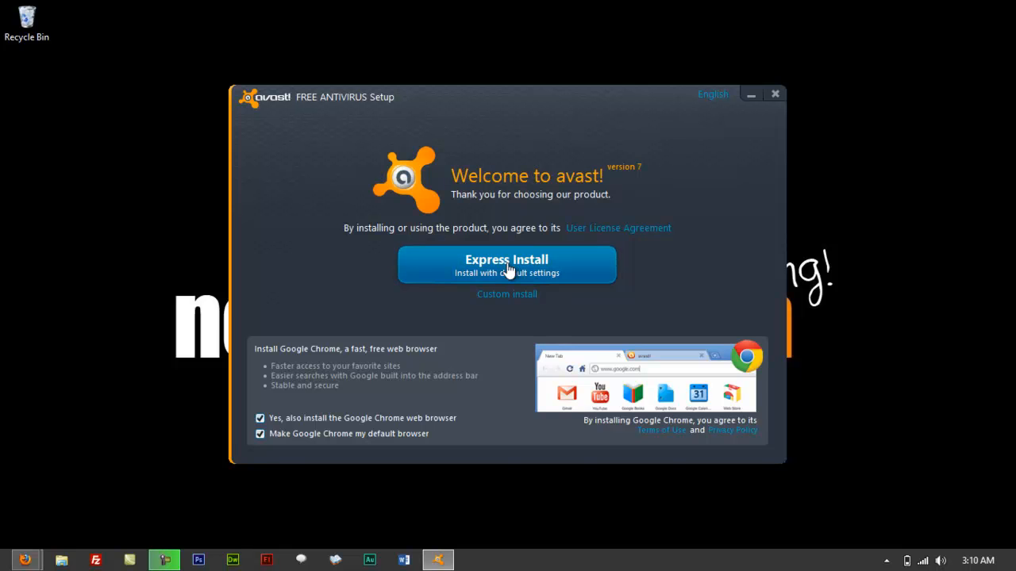
mouse_move(506, 294)
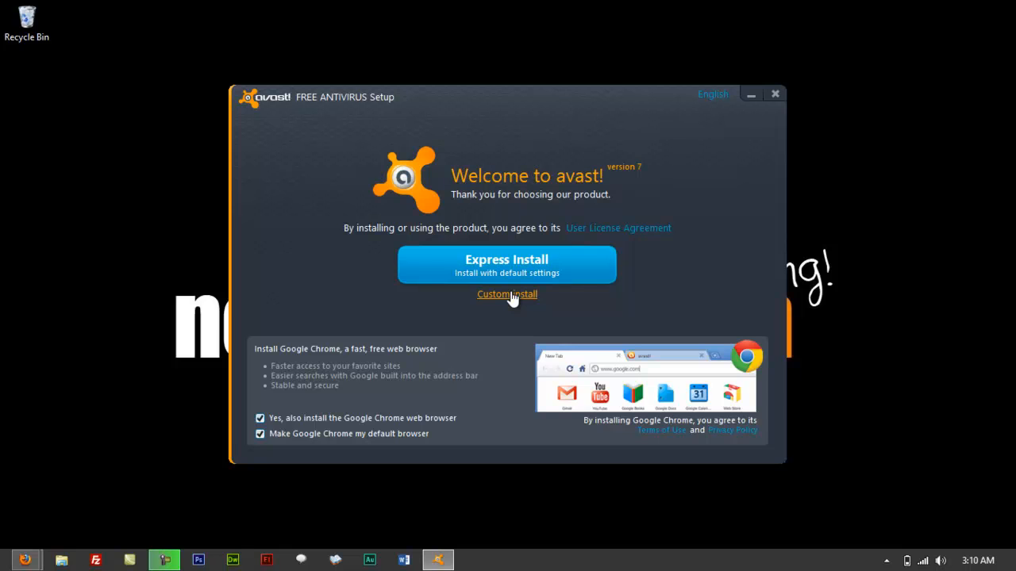
left_click(260, 418)
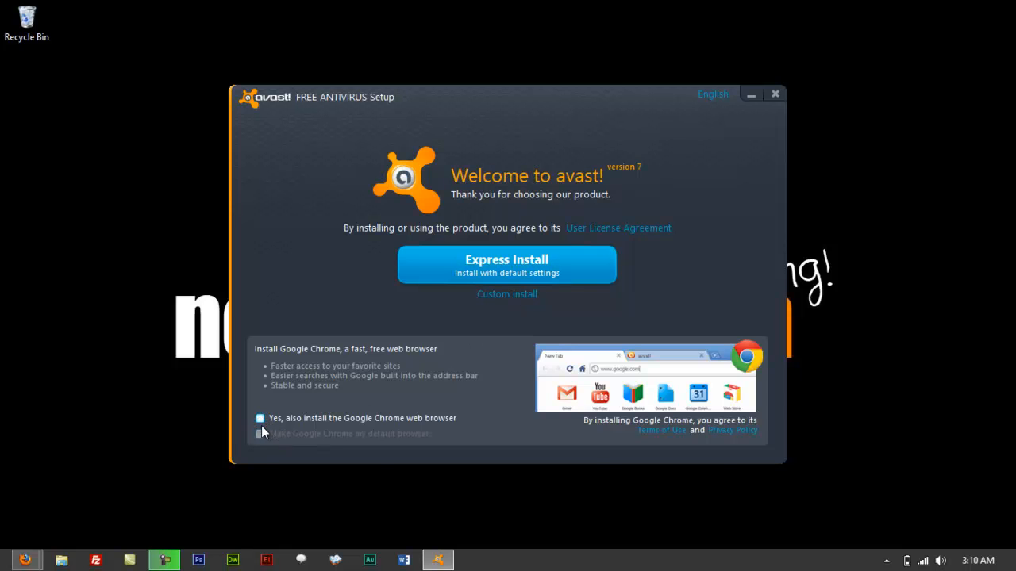
left_click(259, 418)
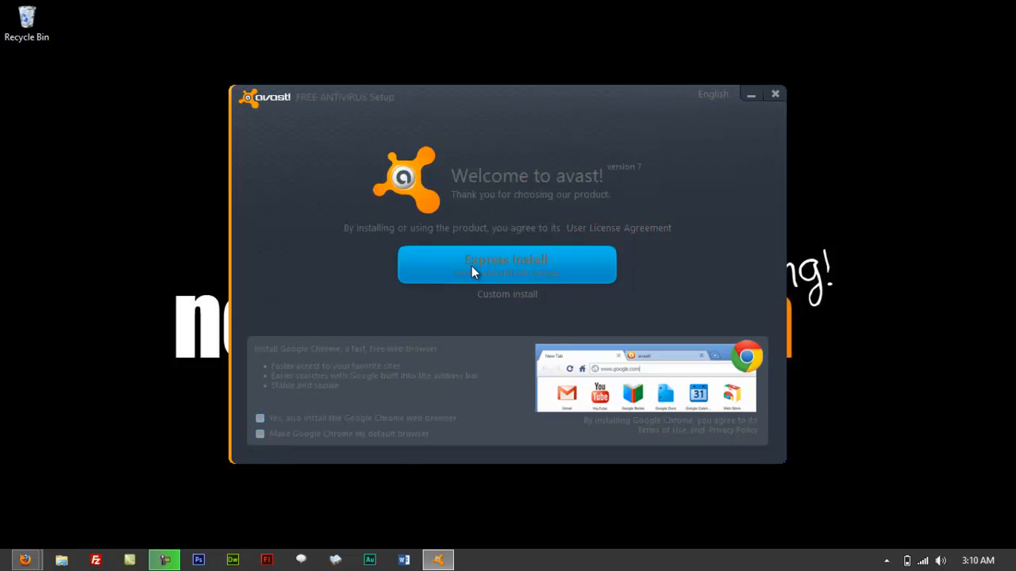
Wait for avast! setup to complete, then confirm Finish on the Setup finished screen
left_click(506, 264)
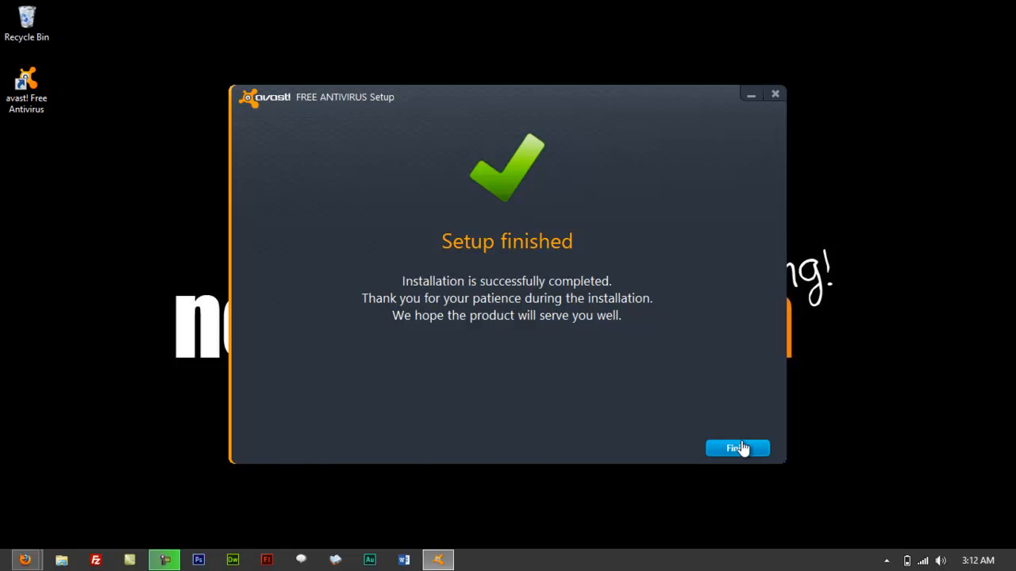
left_click(737, 449)
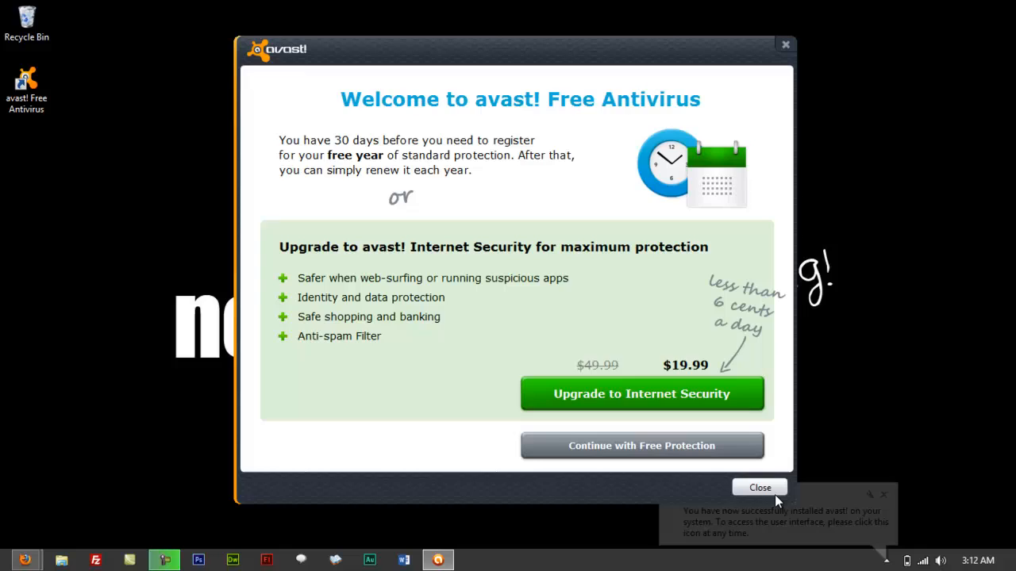
Close the avast! welcome window to reveal the desktop icon
left_click(760, 487)
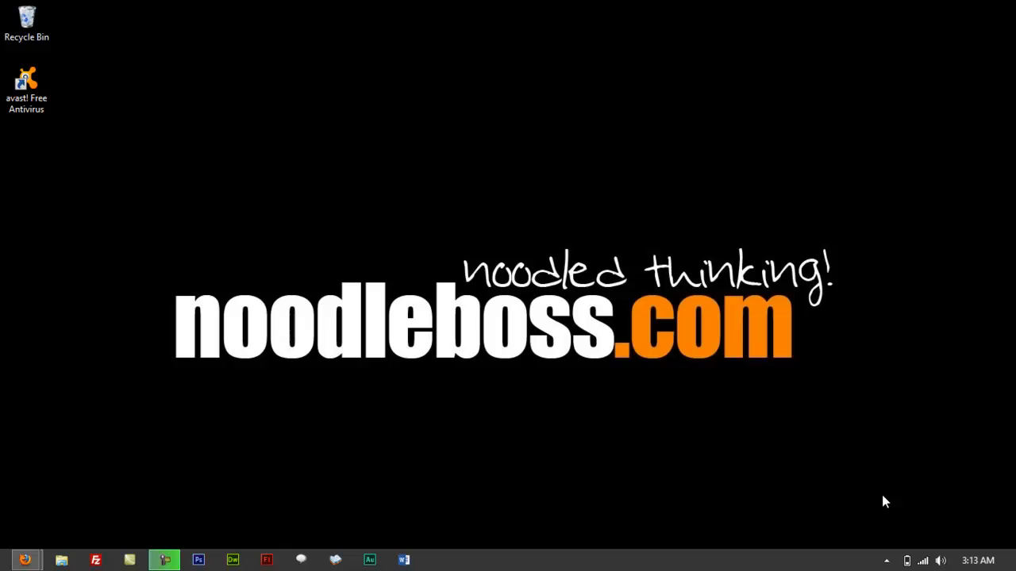
mouse_move(885, 428)
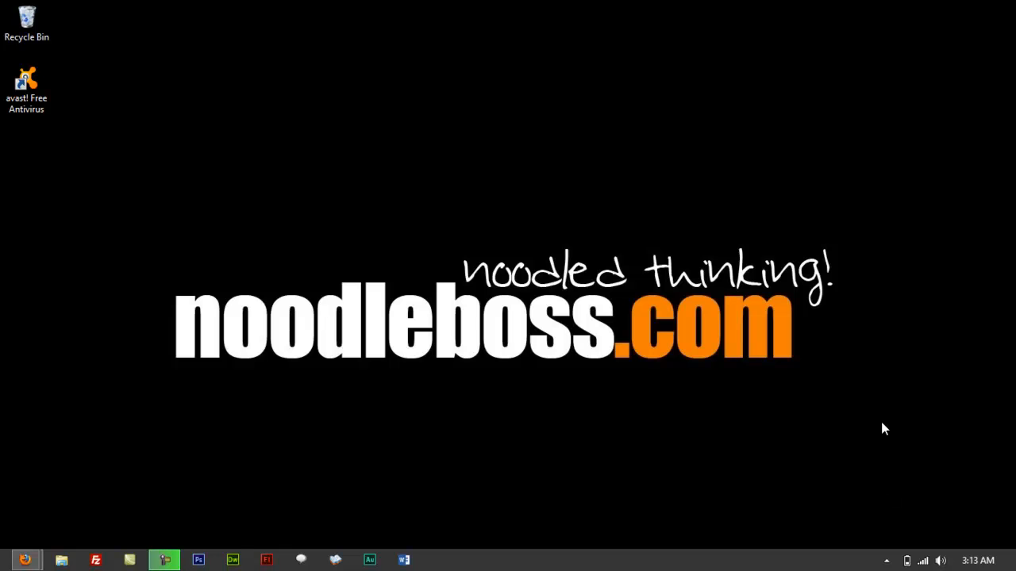